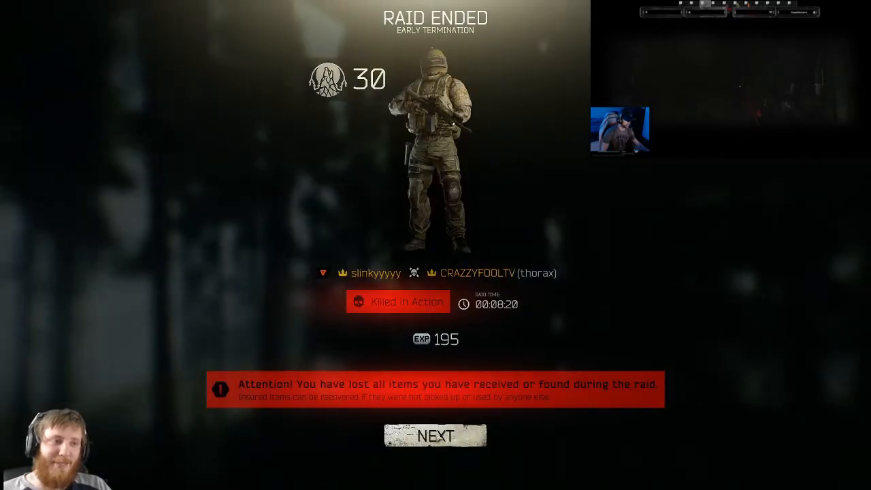
# Step: Advance through the earlier raid summary, experience and treatment screens, skipping paid healing
pyautogui.click(436, 436)
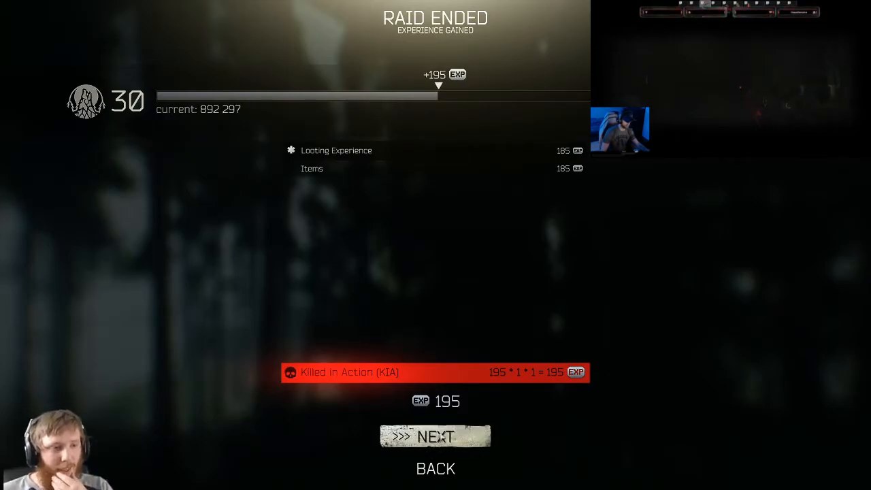
pyautogui.click(435, 436)
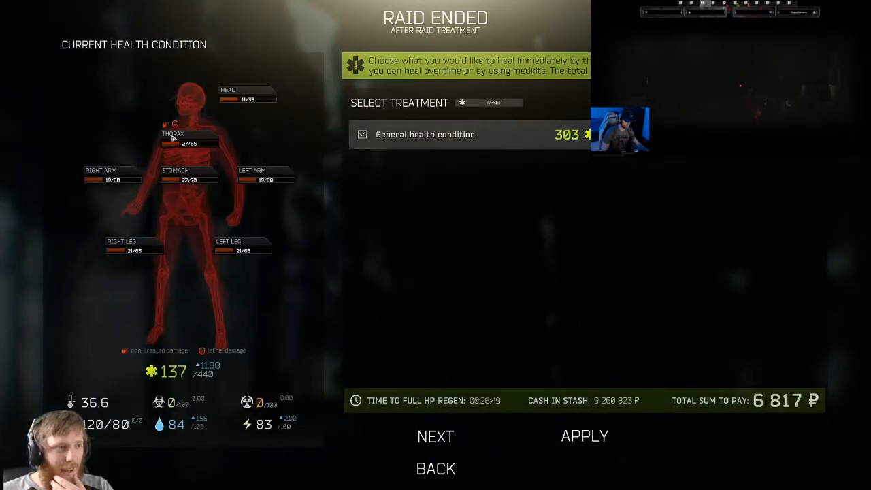
pyautogui.moveTo(174, 129)
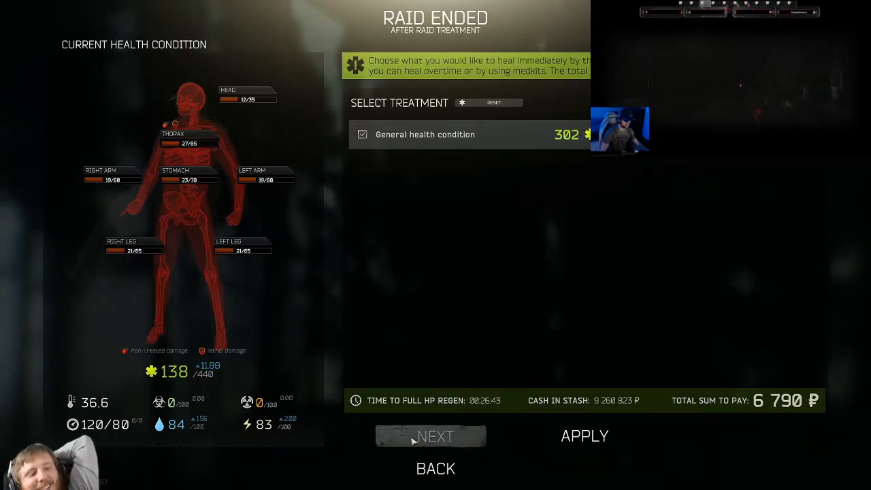
pyautogui.click(431, 437)
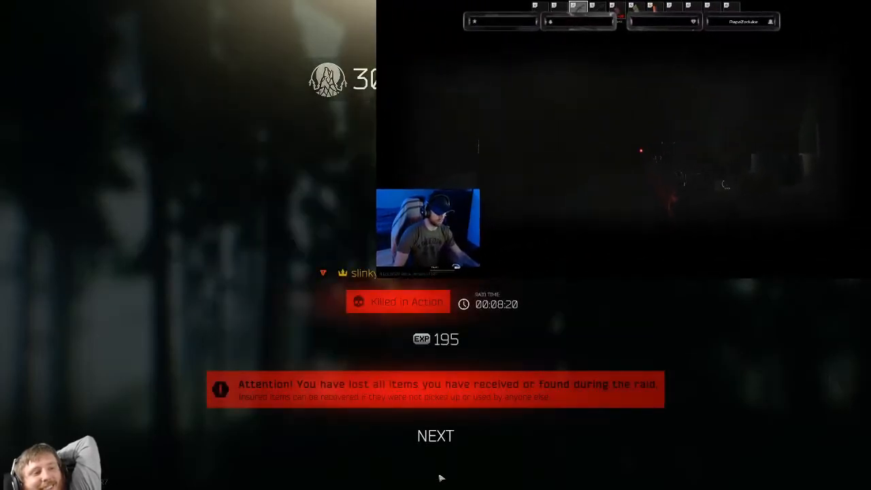
pyautogui.click(435, 436)
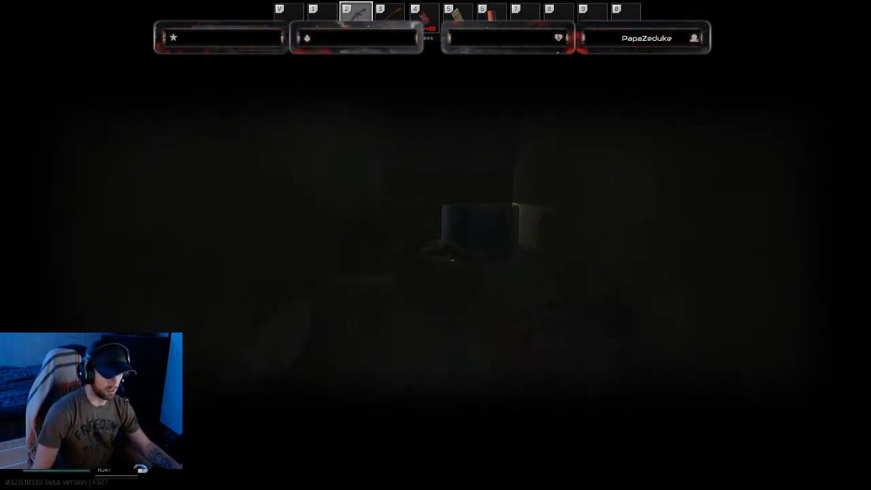
# Step: Review the character's inventory and health overview
pyautogui.press('tab')
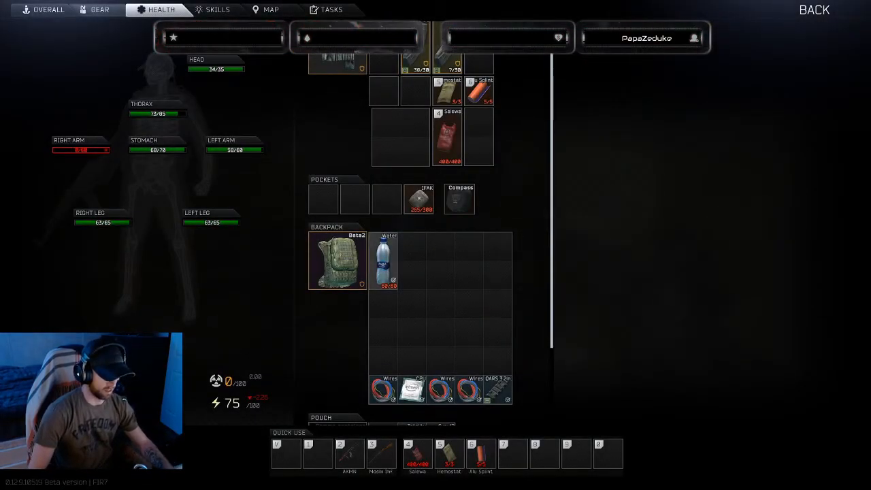
pyautogui.click(100, 10)
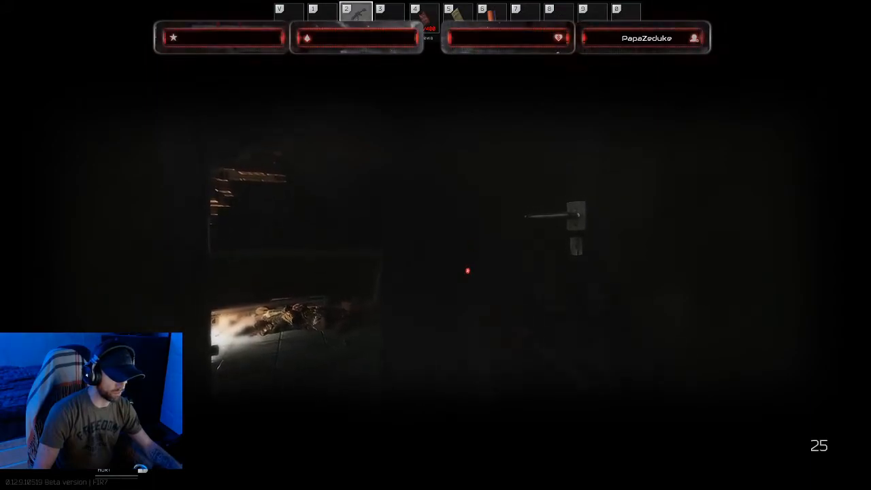
pyautogui.press('4')
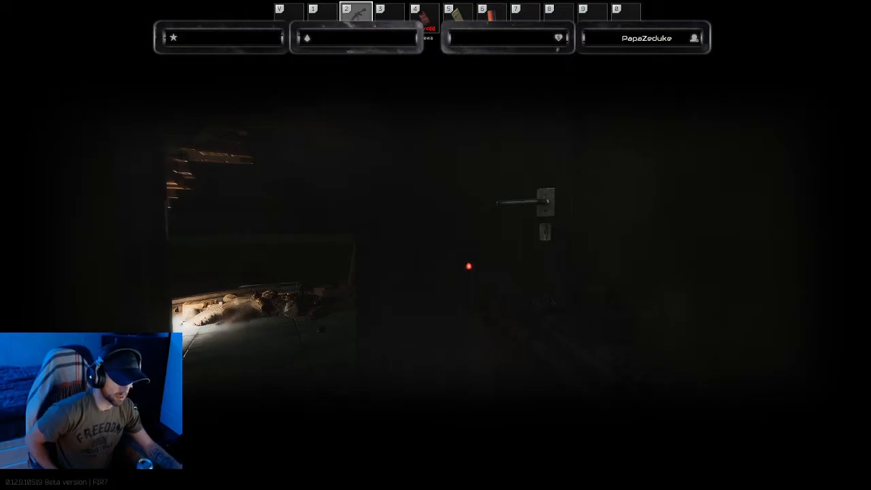
pyautogui.press('tab')
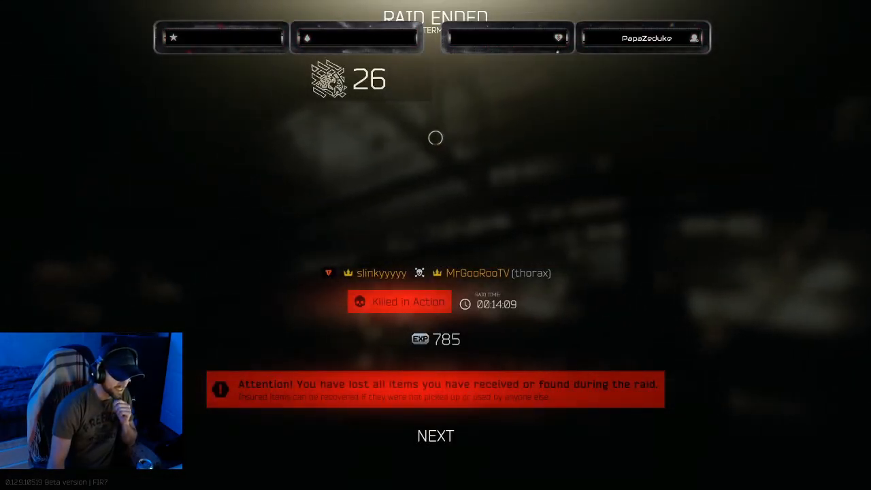
# Step: Continue past the kill list and raid statistics to the Therapist treatment screen
pyautogui.click(435, 436)
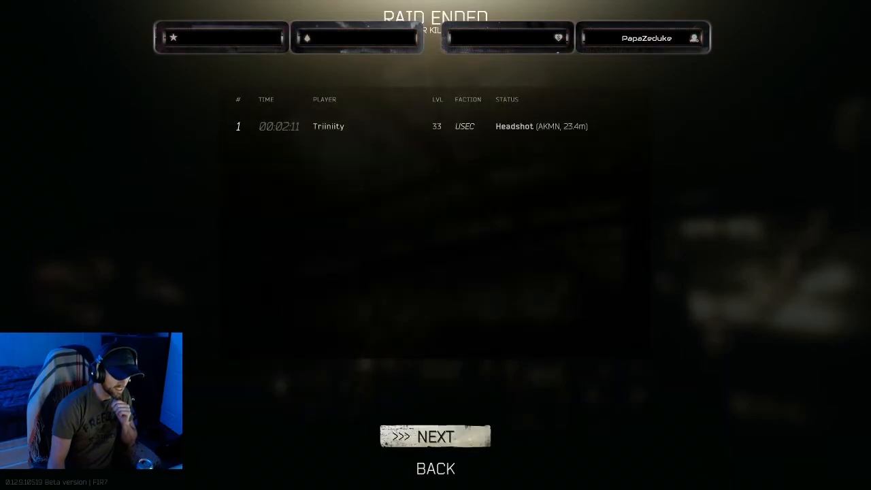
pyautogui.click(435, 436)
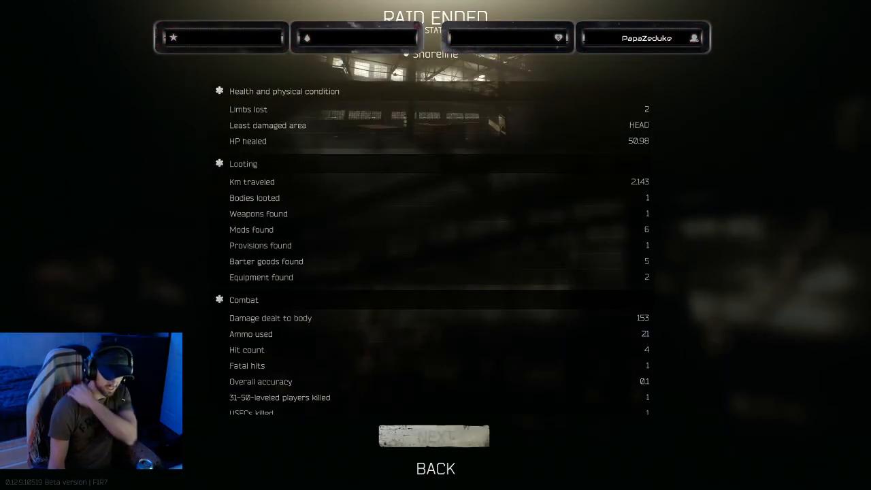
pyautogui.click(433, 436)
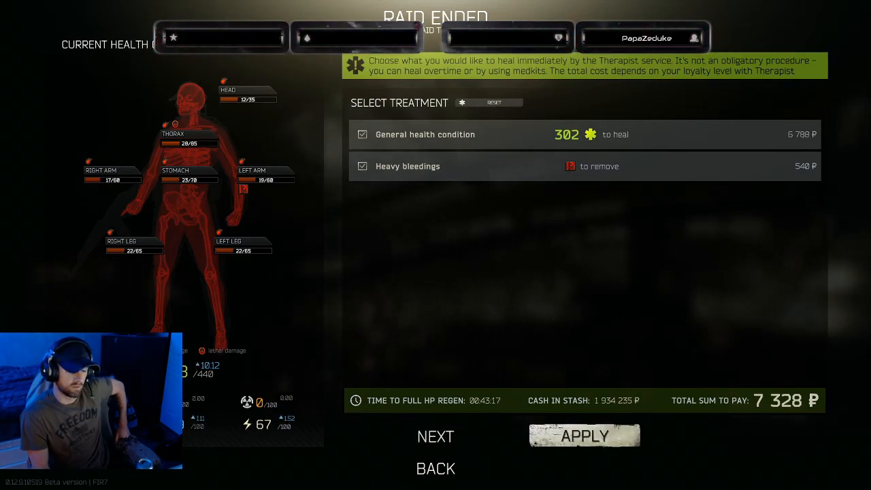
# Step: Pay the Therapist to heal the character to full health and leave the healing screen
pyautogui.click(584, 436)
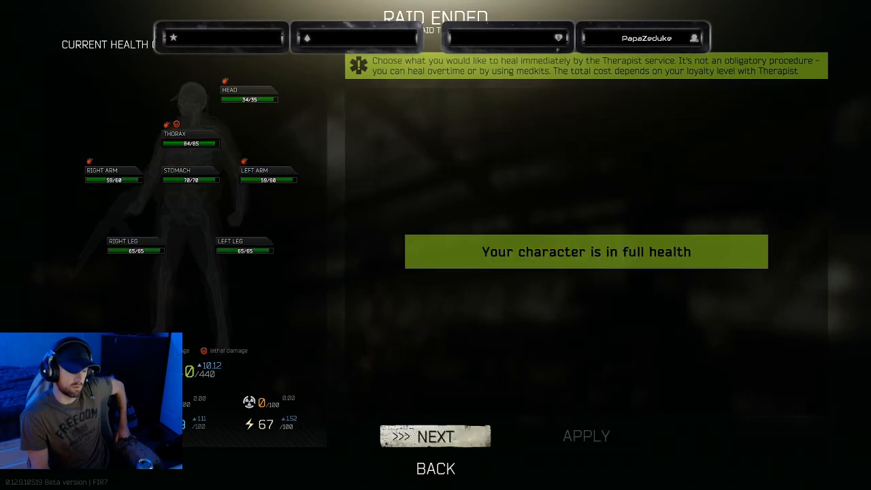
pyautogui.click(435, 436)
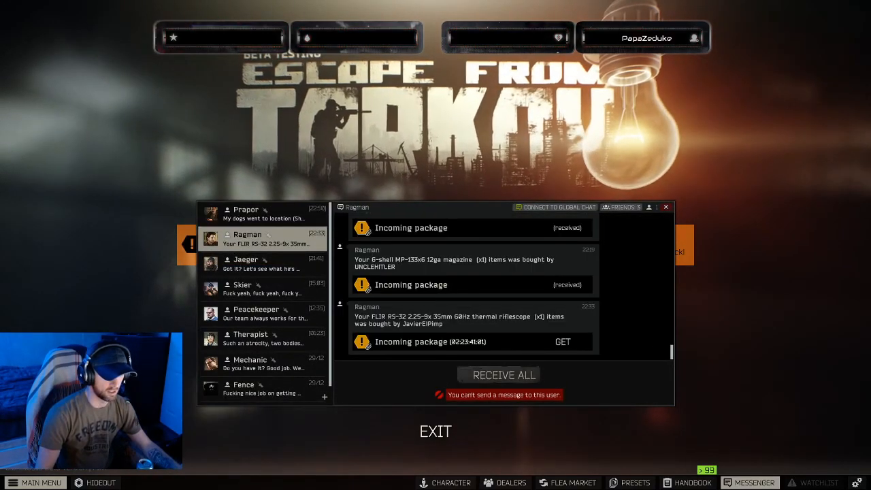
# Step: Claim Ragman's newest incoming package and receive all its items
pyautogui.click(505, 375)
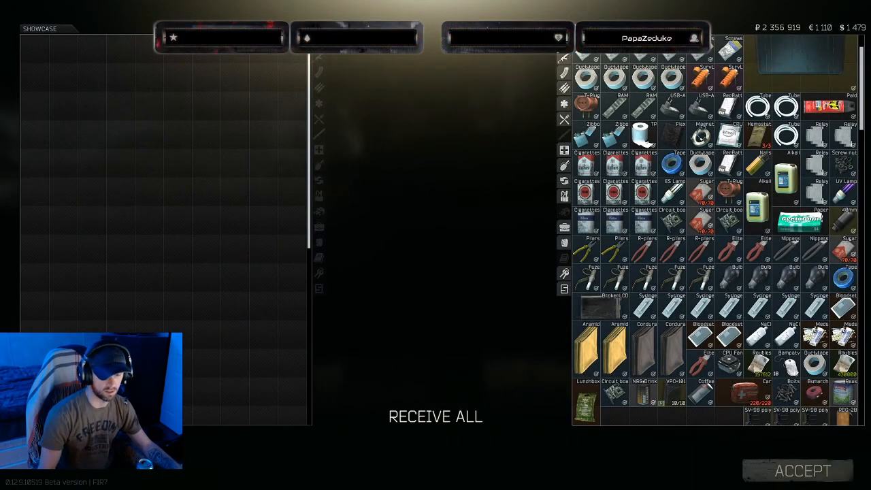
pyautogui.click(99, 10)
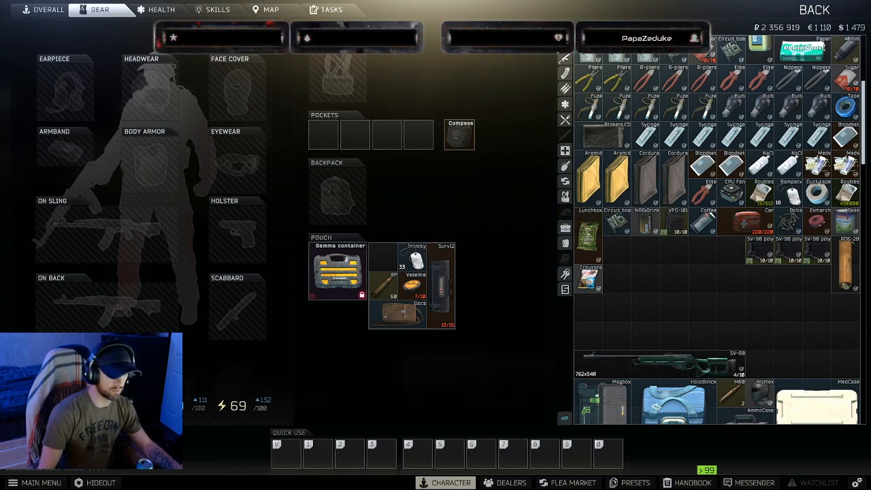
pyautogui.scroll(-3)
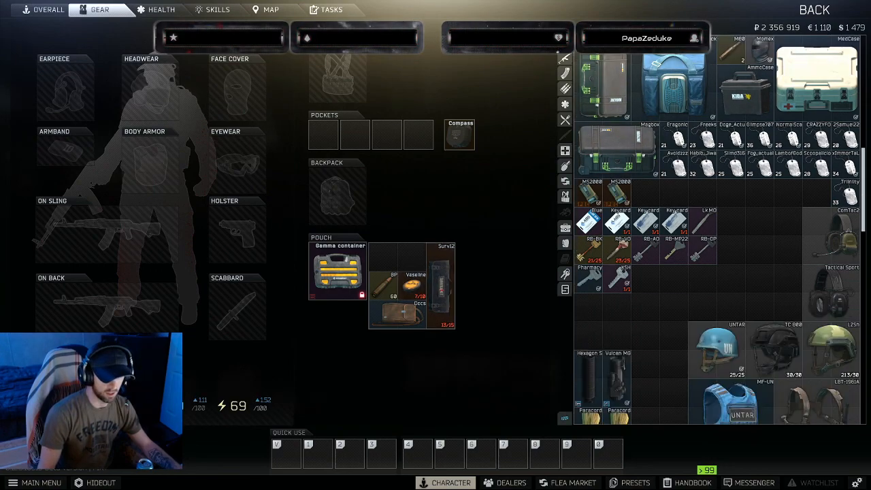
pyautogui.scroll(-3)
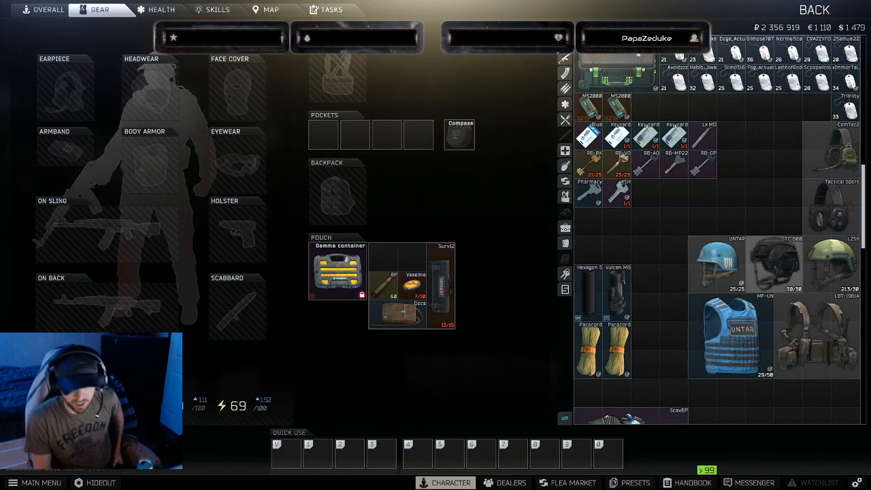